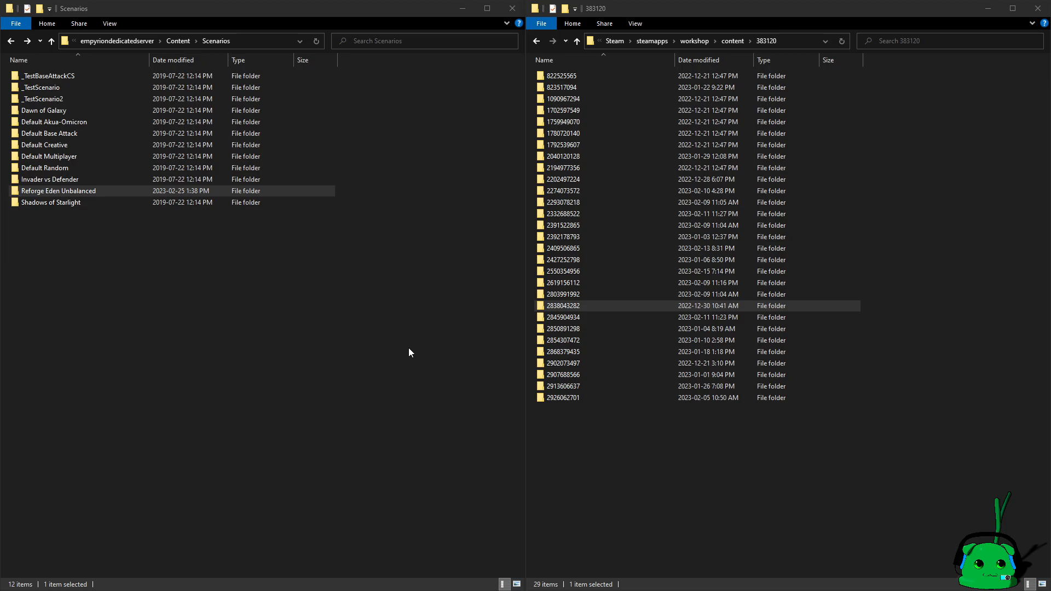
mouse_move(472, 125)
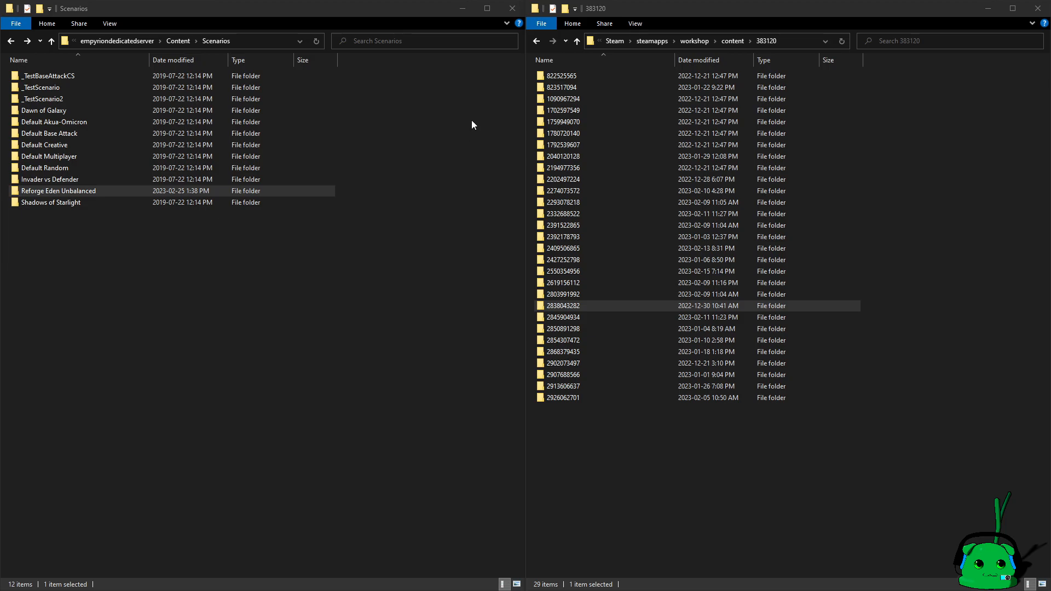
mouse_move(218, 256)
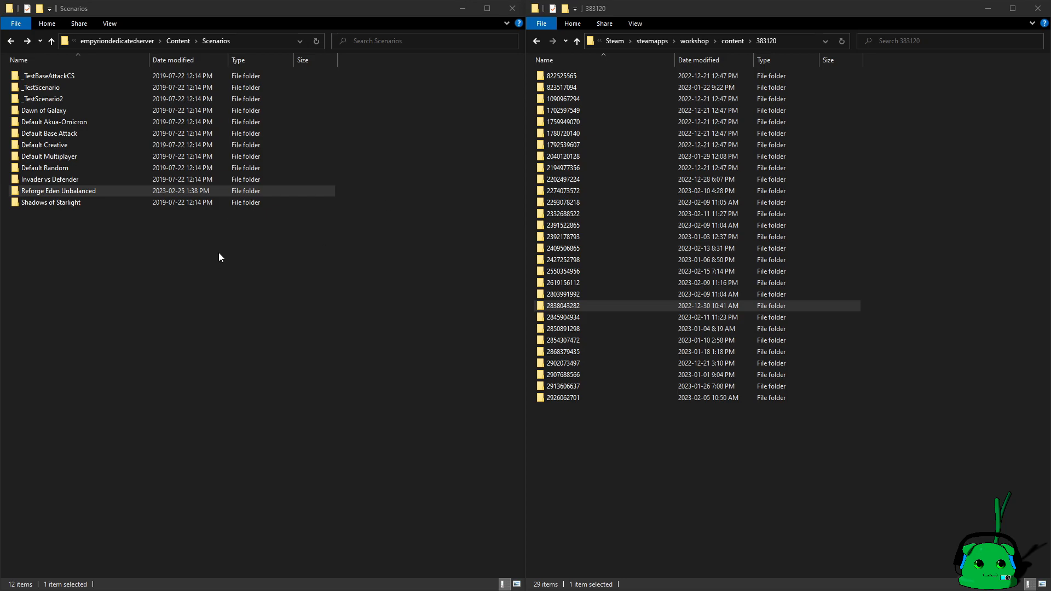
Open the empty Reforge Eden Unbalanced folder in the server's scenario directory.
click(40, 87)
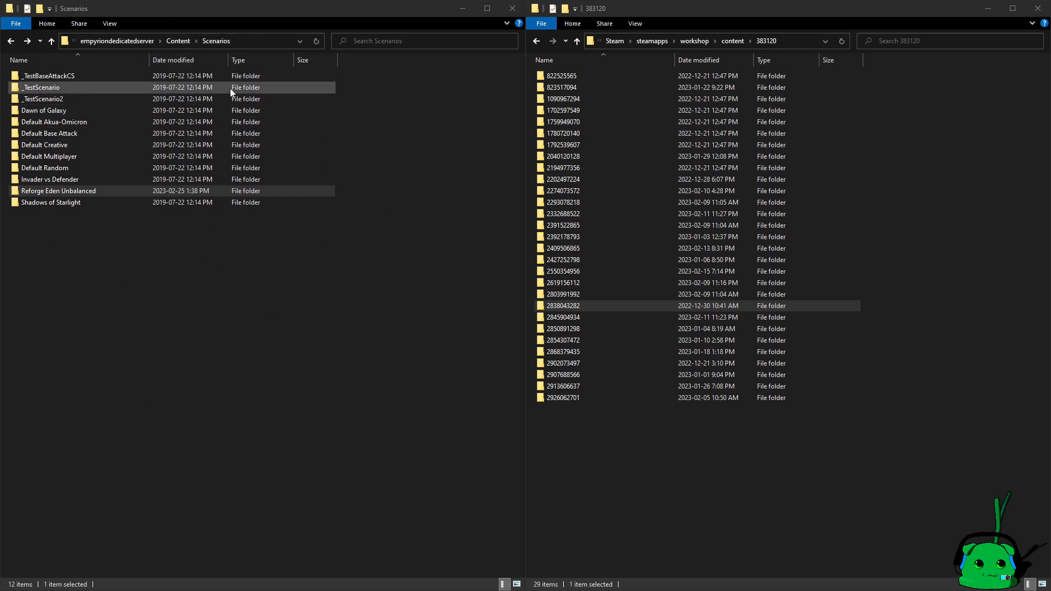
click(58, 190)
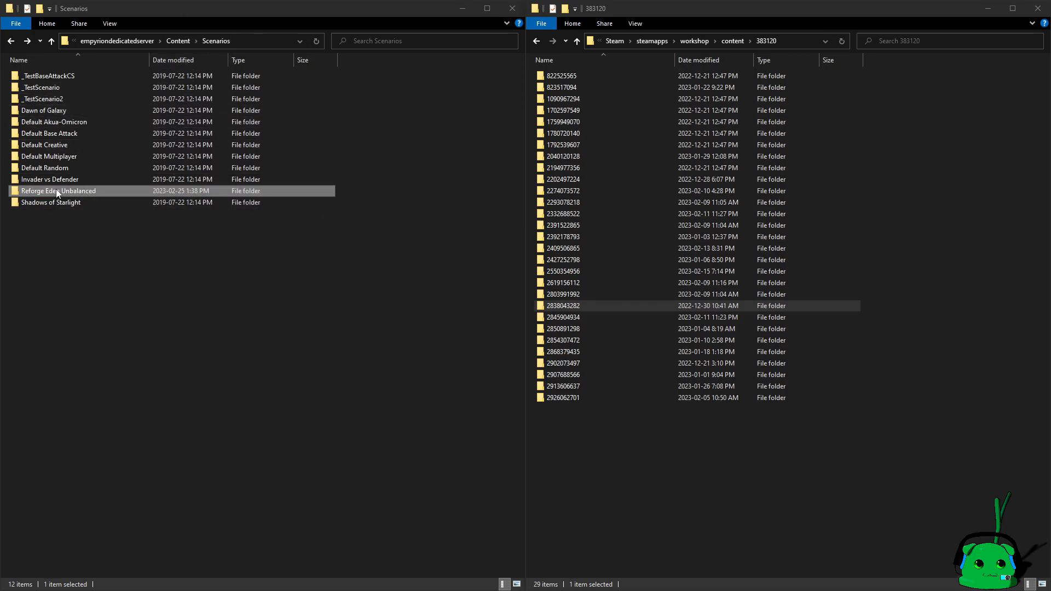
double_click(59, 191)
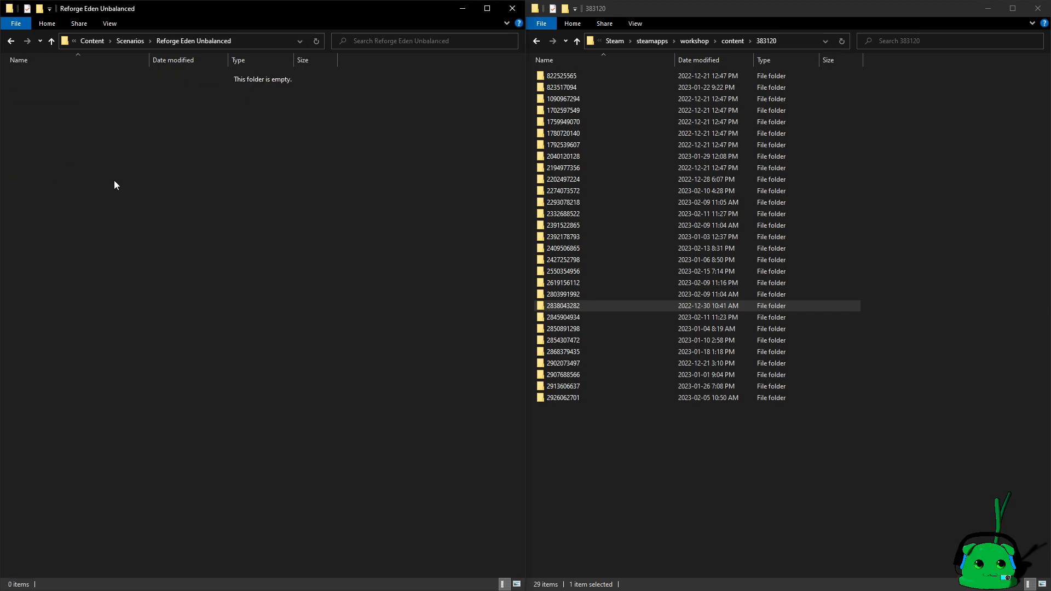
mouse_move(161, 236)
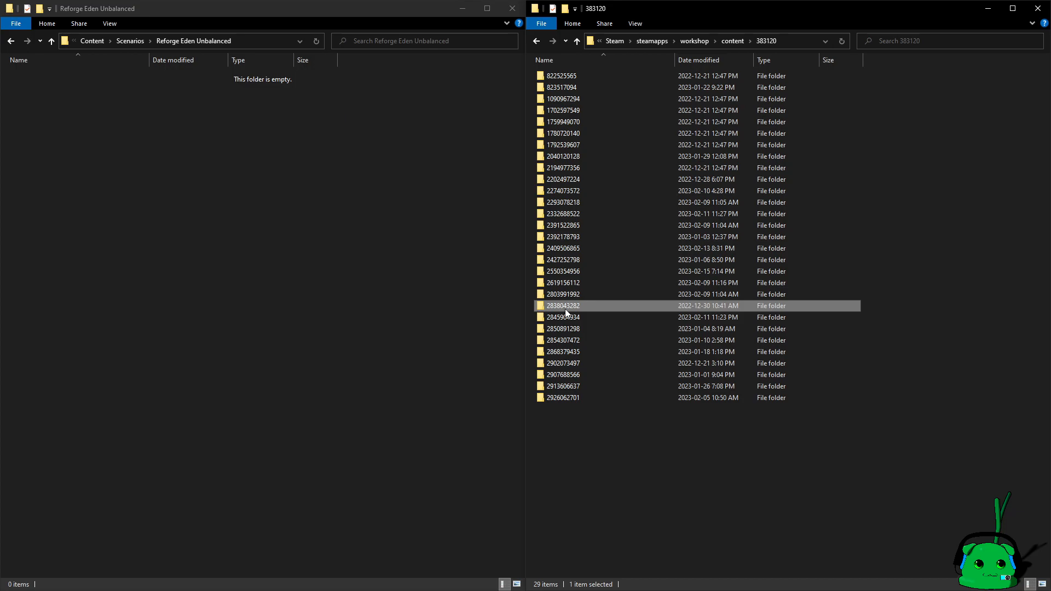
double_click(563, 306)
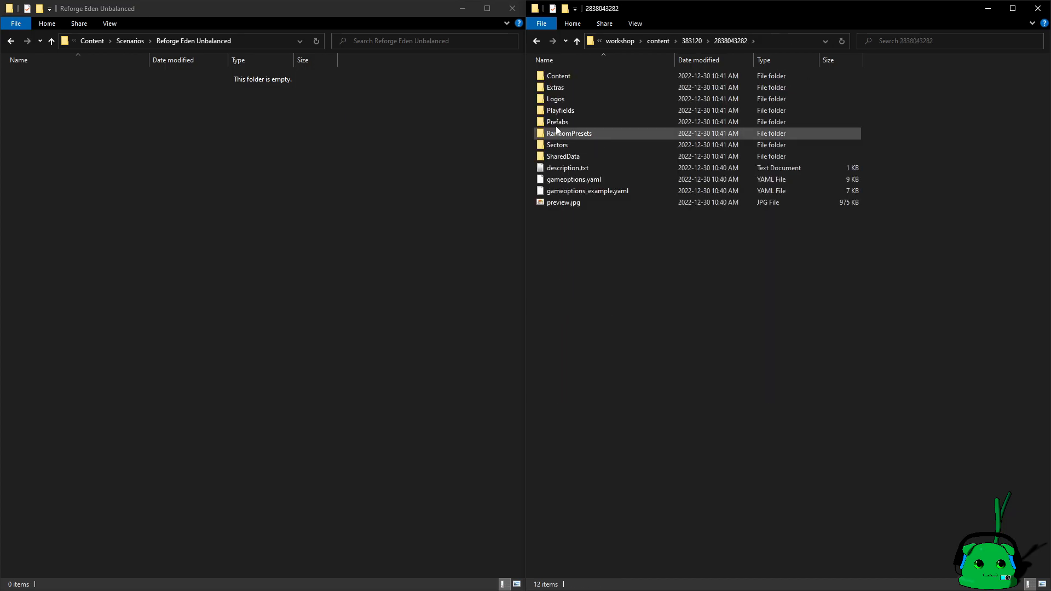
mouse_move(558, 75)
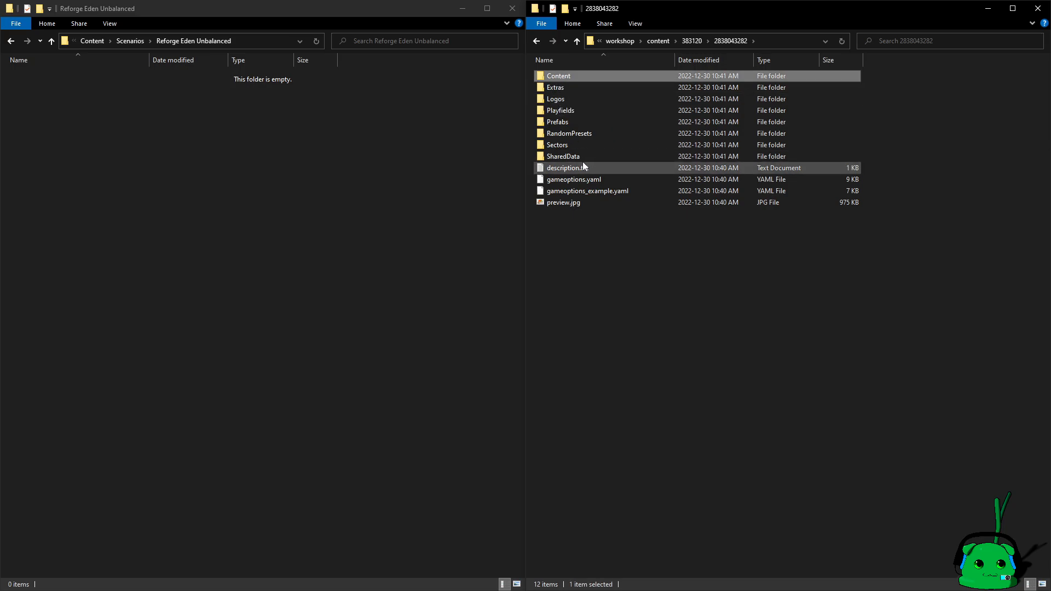
double_click(559, 75)
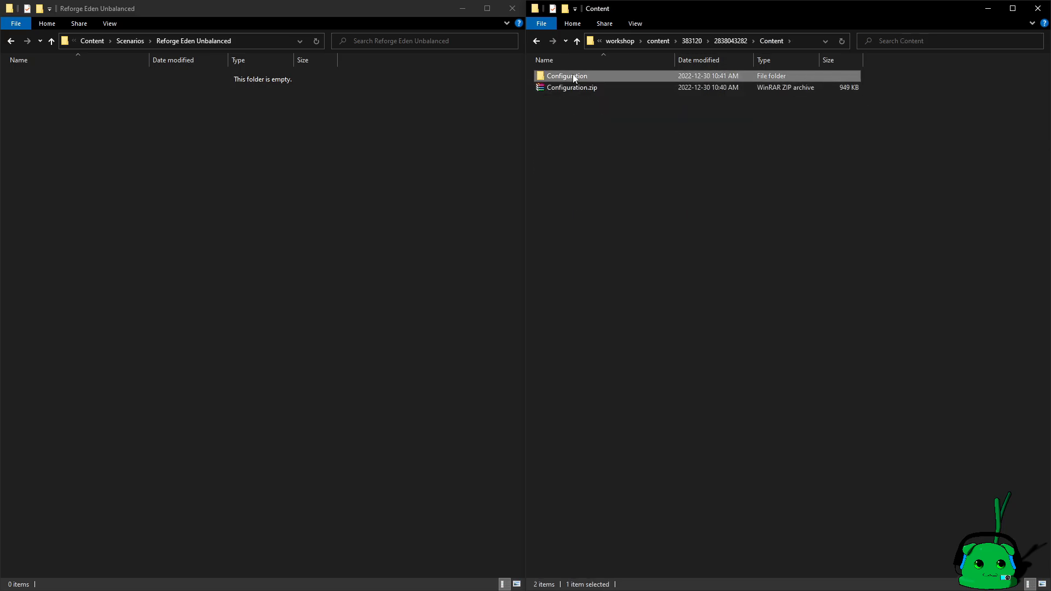
double_click(566, 75)
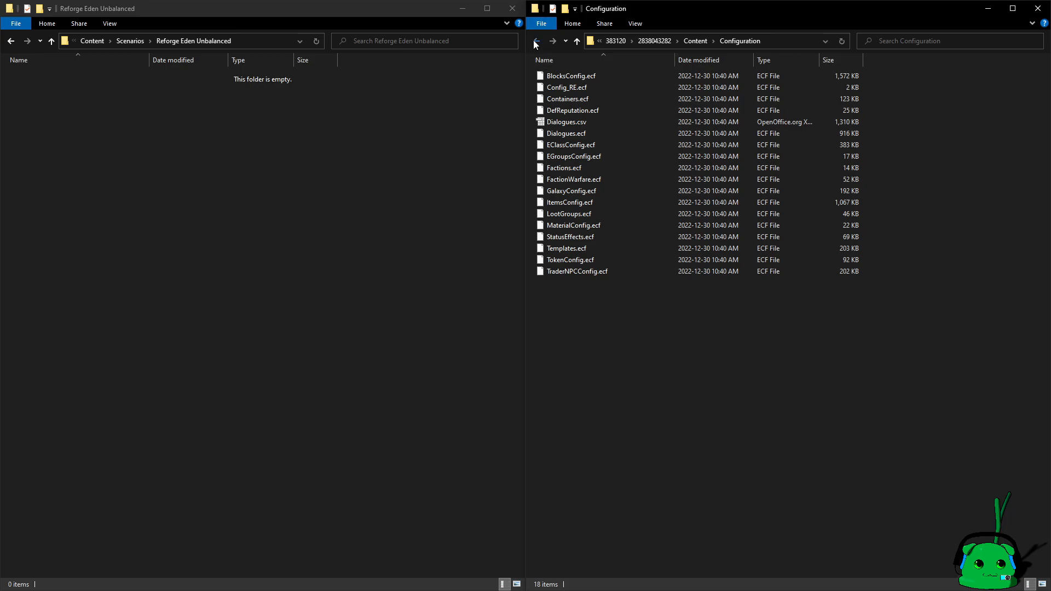
click(535, 41)
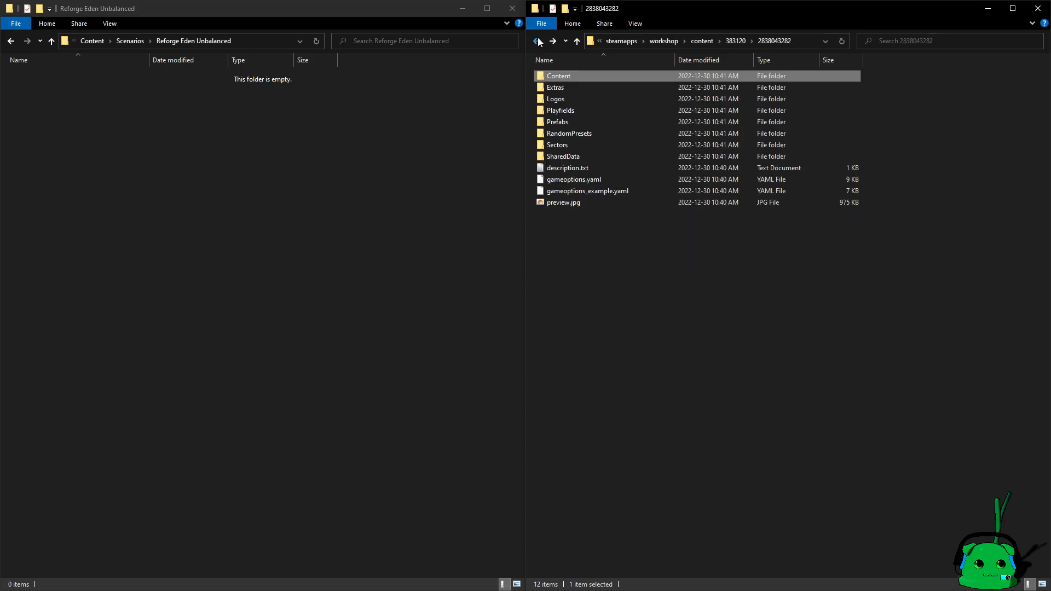
click(573, 179)
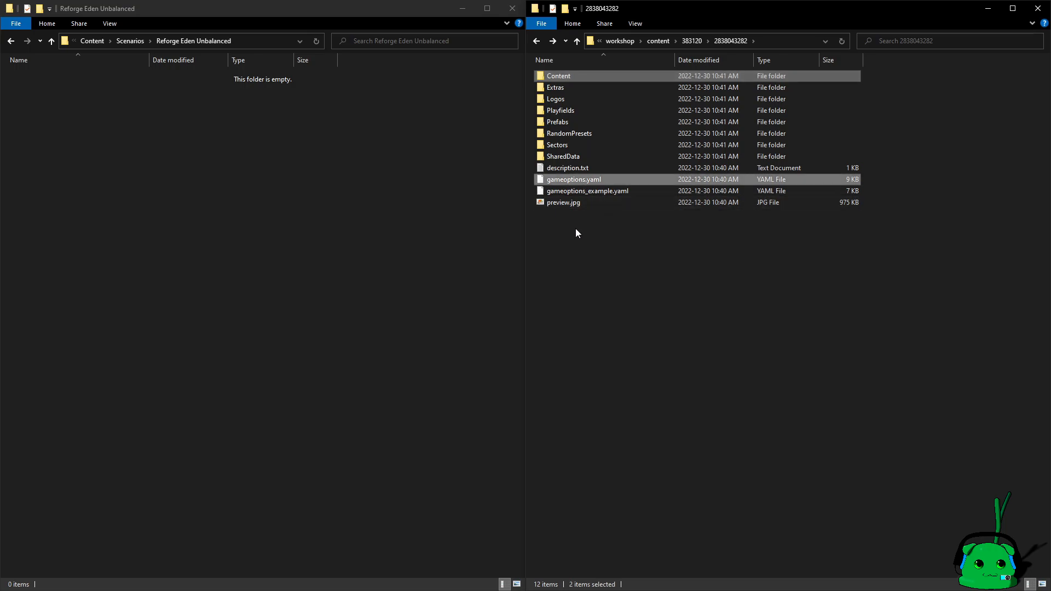
mouse_move(576, 221)
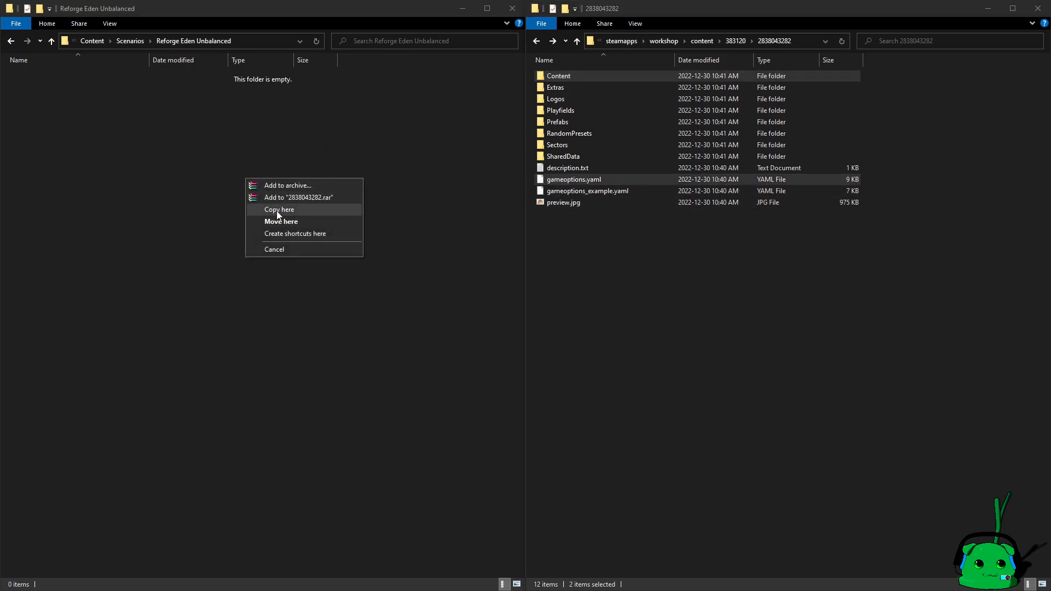
click(279, 209)
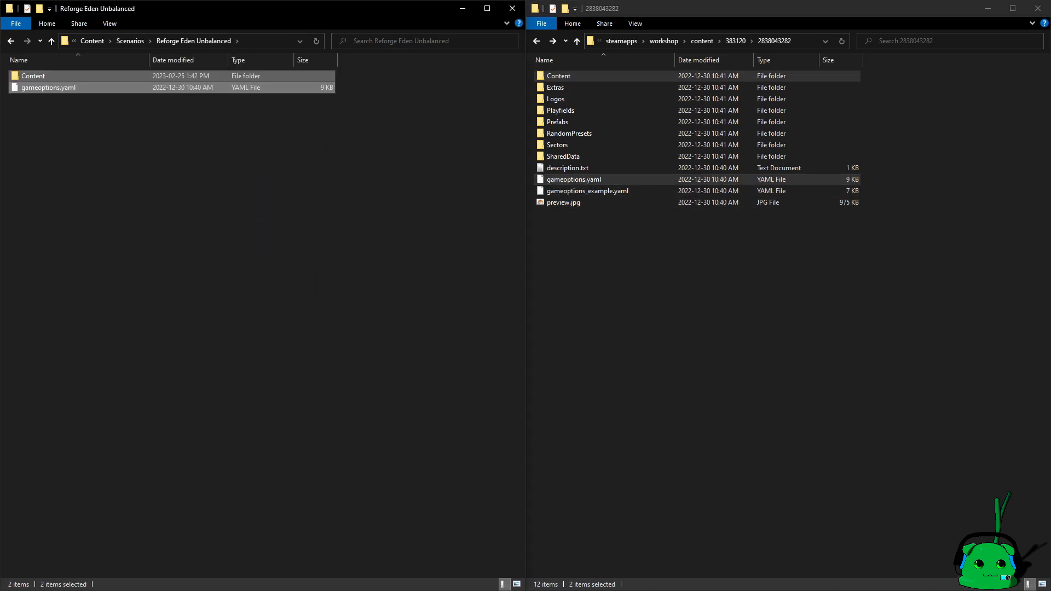
click(735, 41)
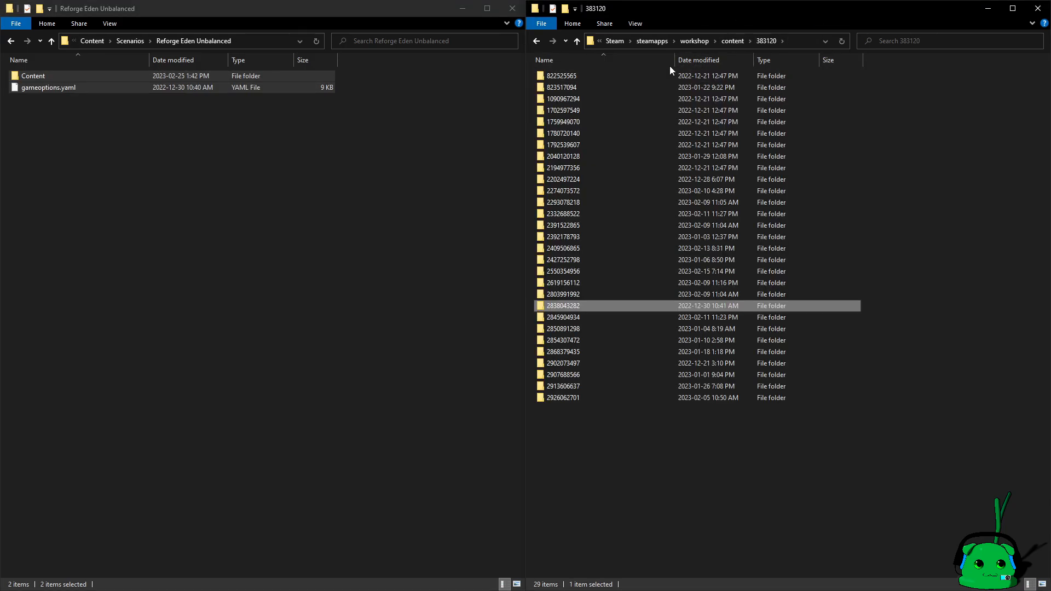
mouse_move(610, 248)
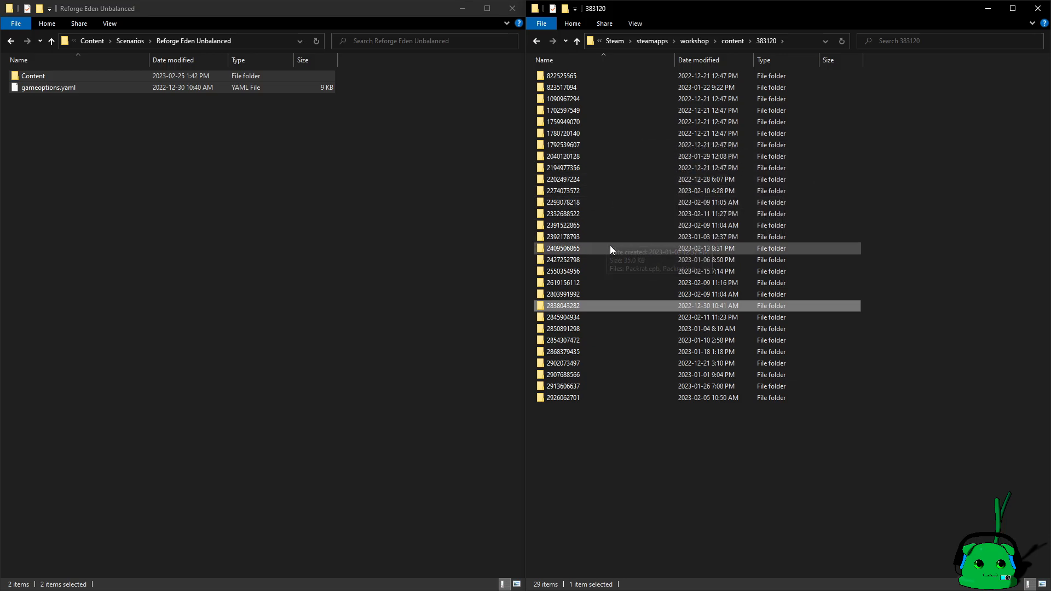
mouse_move(584, 191)
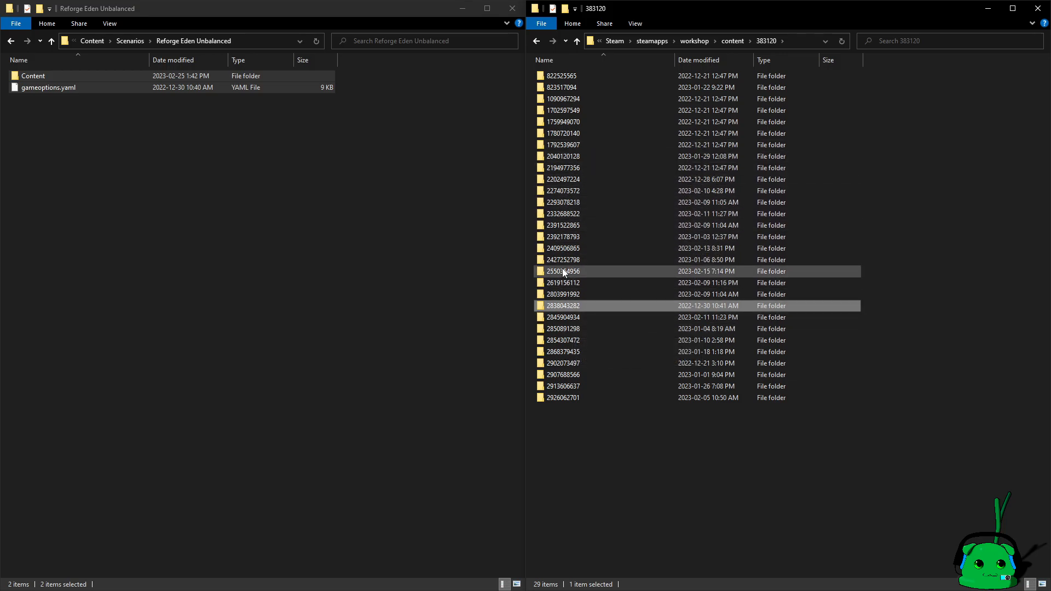
mouse_move(563, 271)
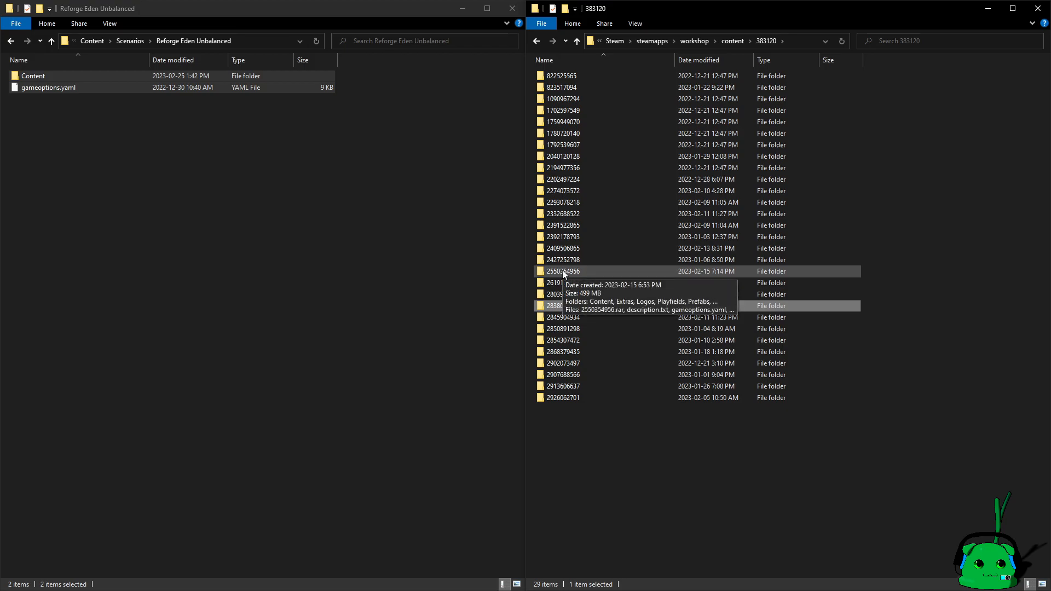
double_click(563, 271)
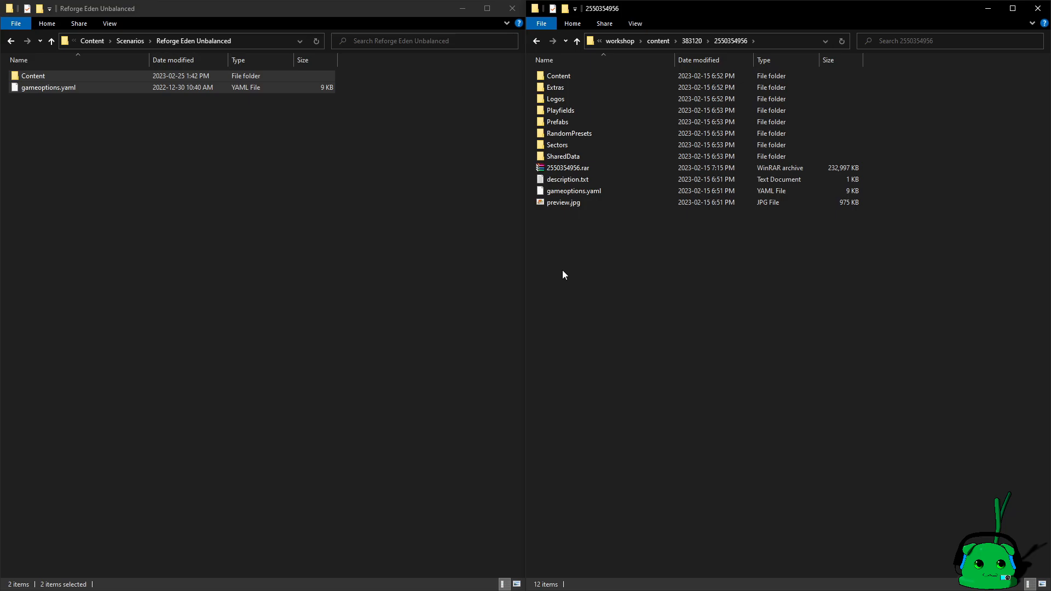
click(573, 190)
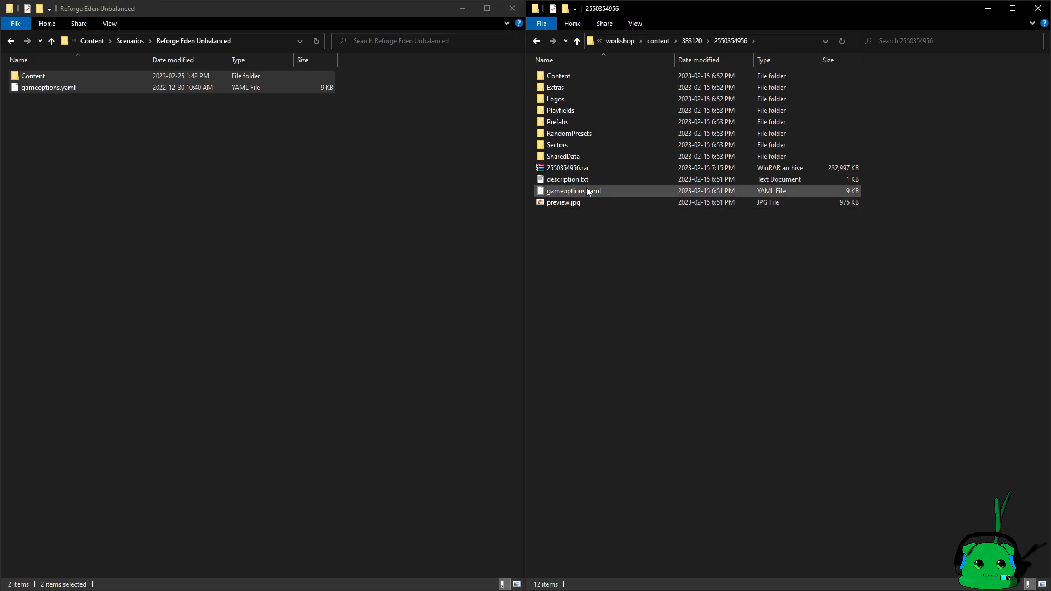
mouse_move(567, 168)
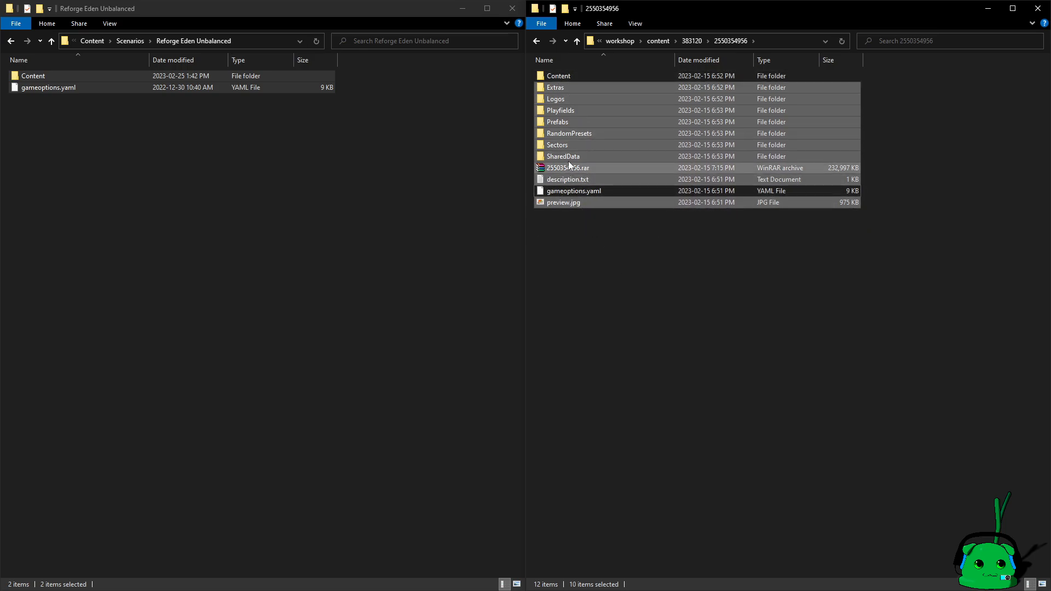
drag(569, 168, 242, 195)
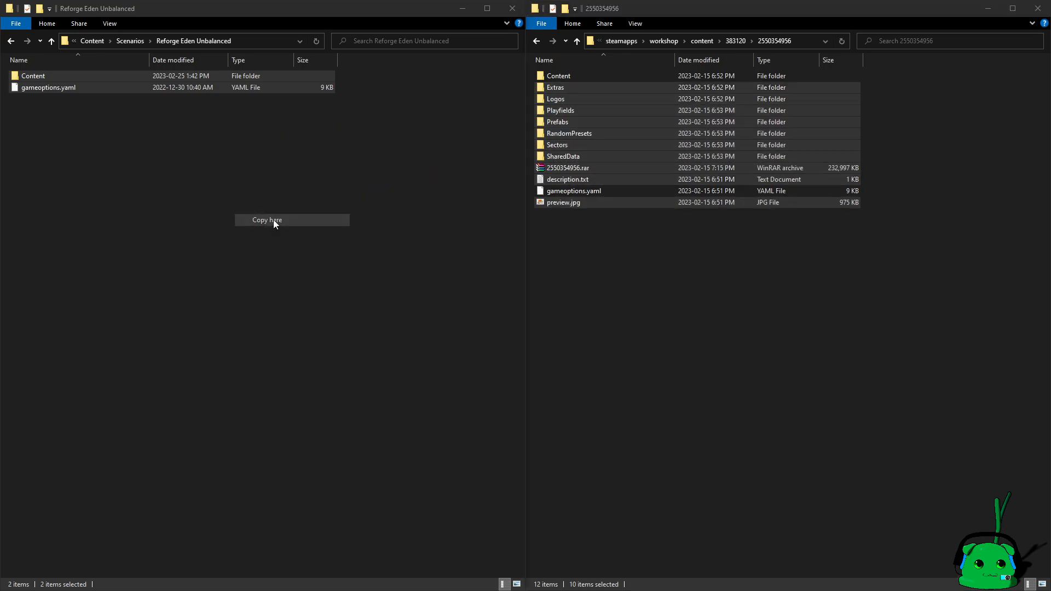
click(266, 220)
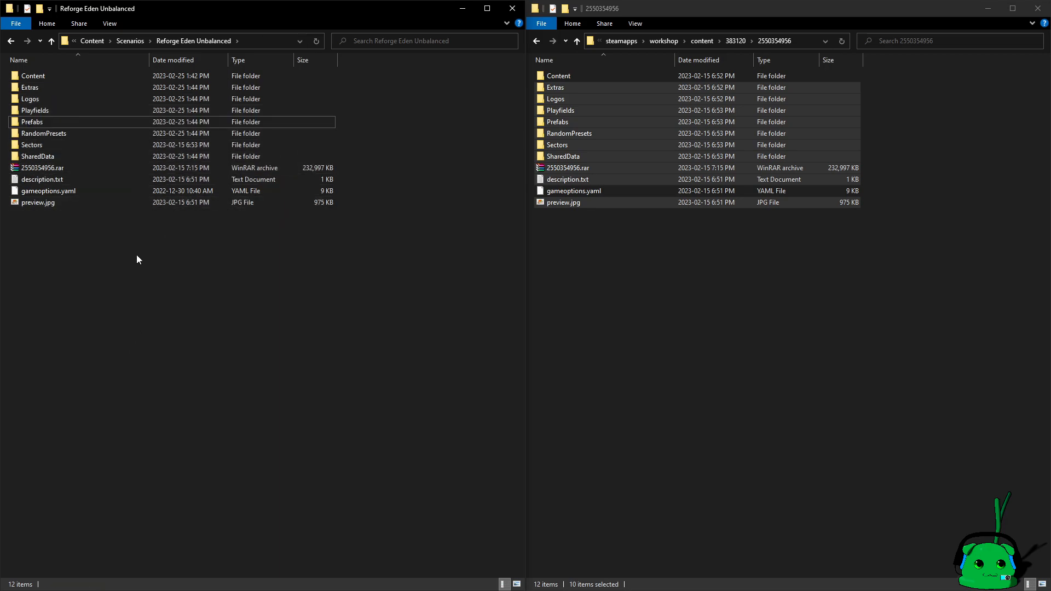
mouse_move(123, 93)
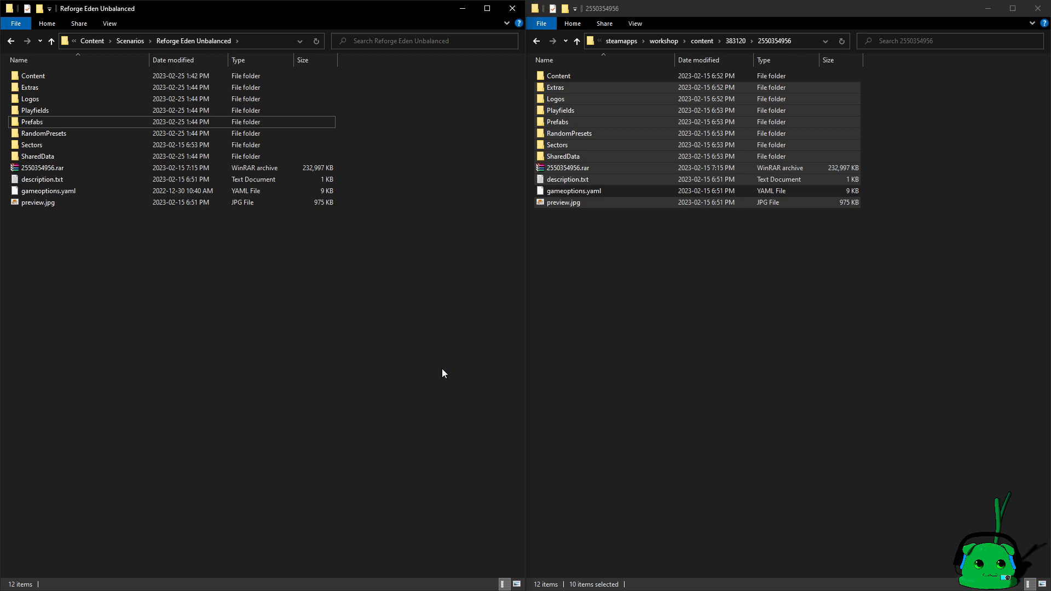
mouse_move(344, 317)
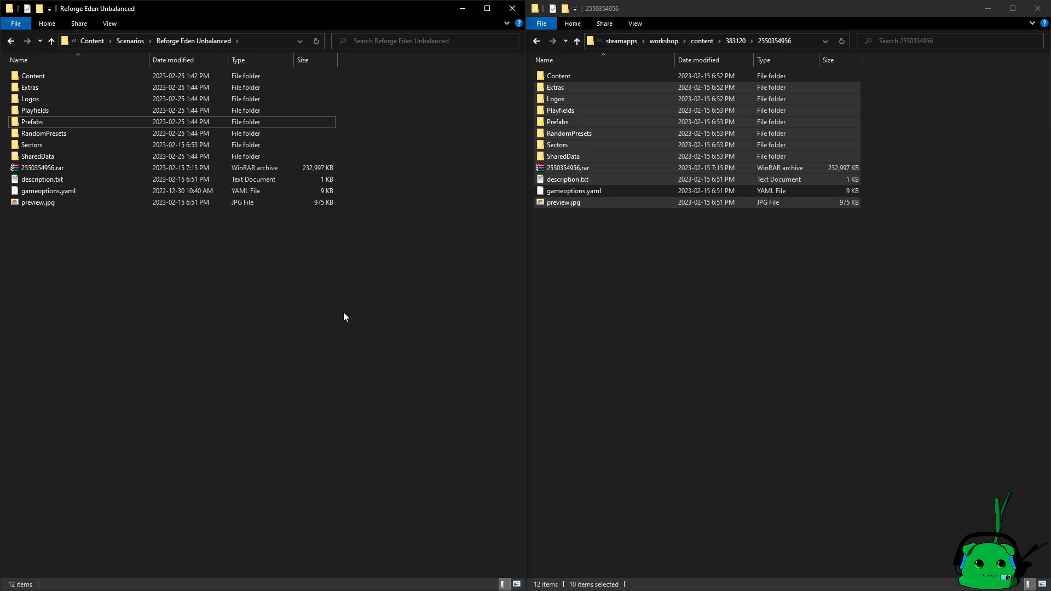
Select gameoptions.yaml in the Reforge Eden Unbalanced folder, then clear the selection.
click(48, 191)
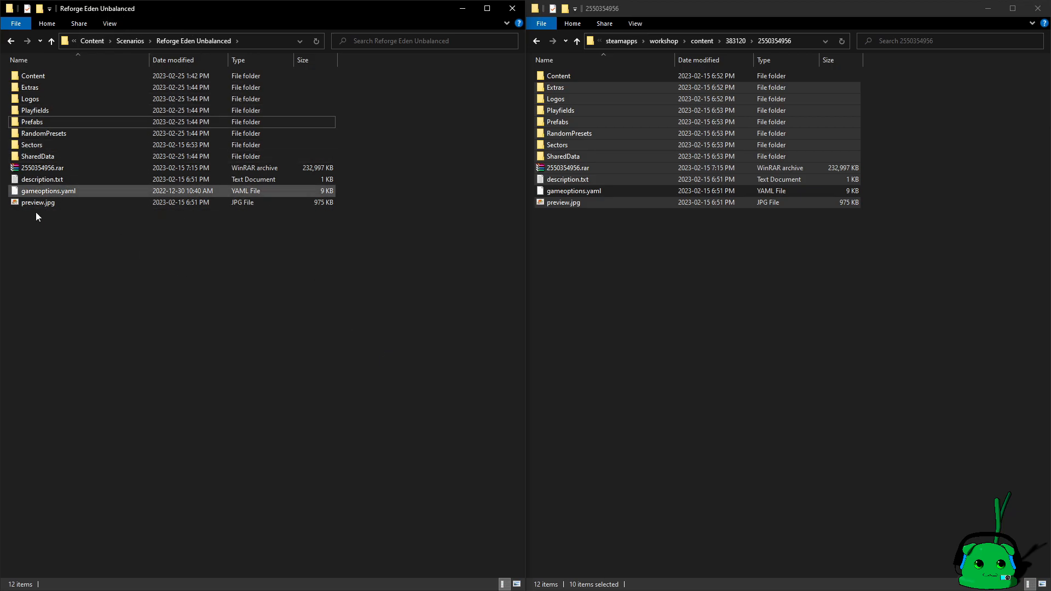
click(30, 144)
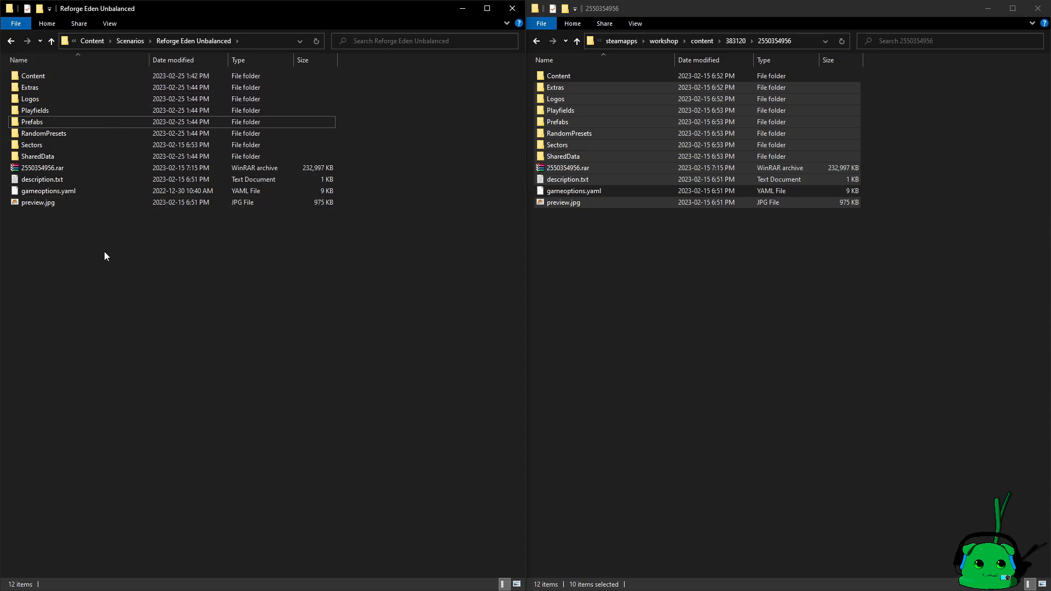
mouse_move(549, 376)
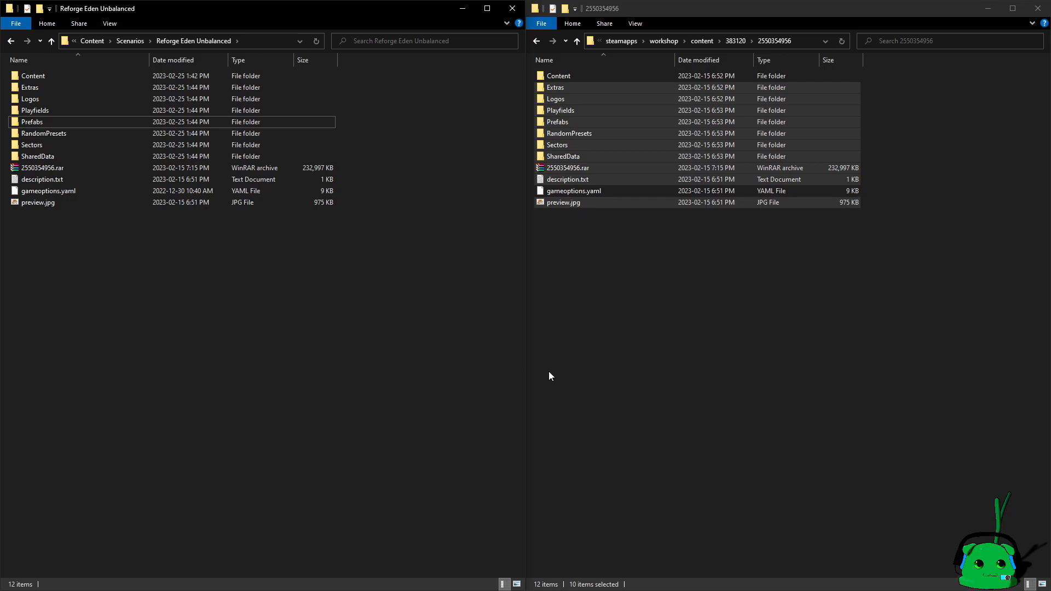
mouse_move(663, 18)
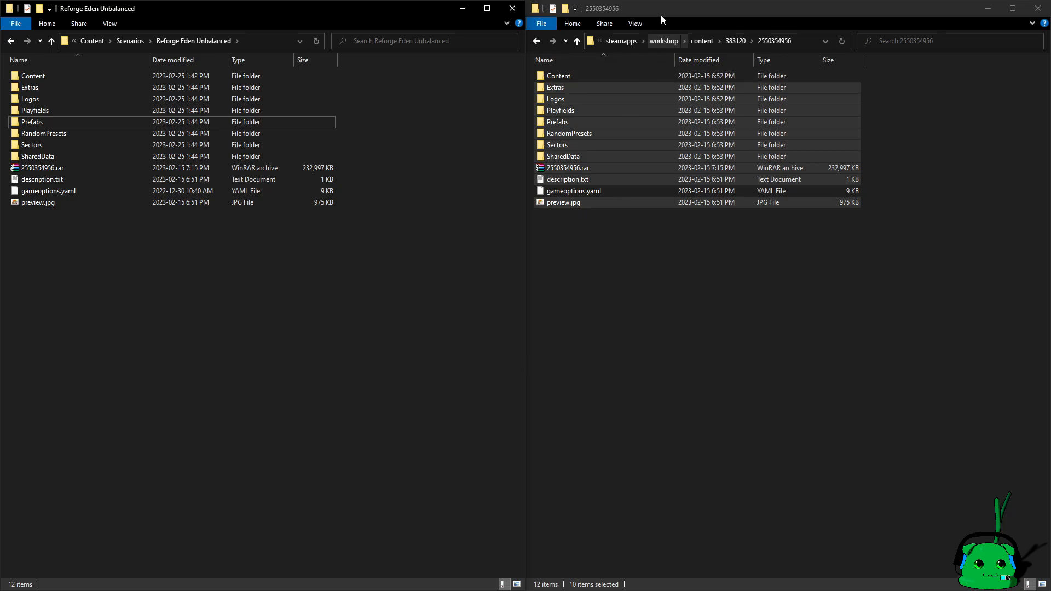
mouse_move(557, 122)
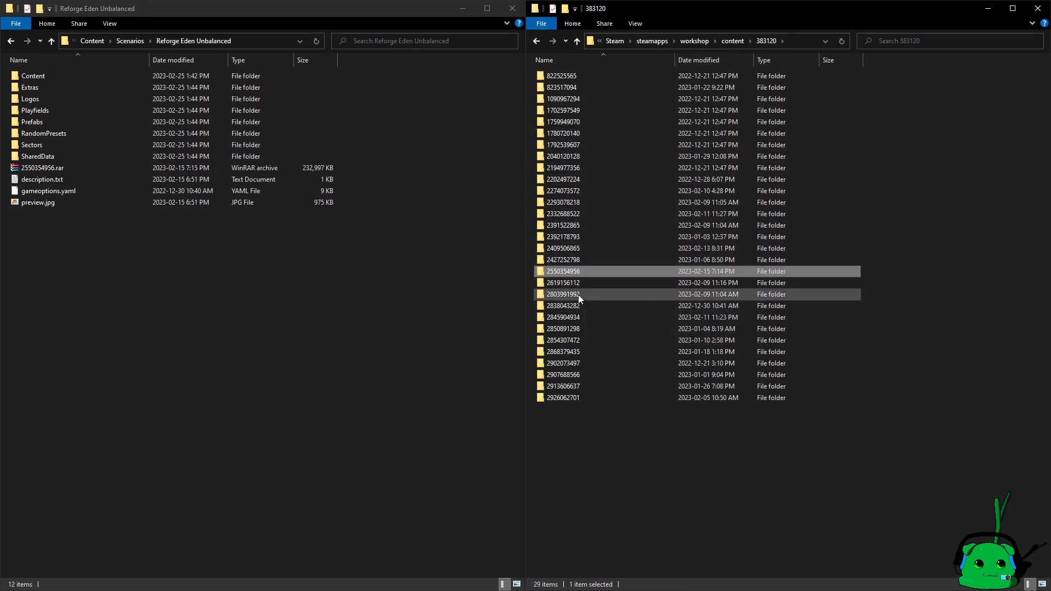
mouse_move(580, 300)
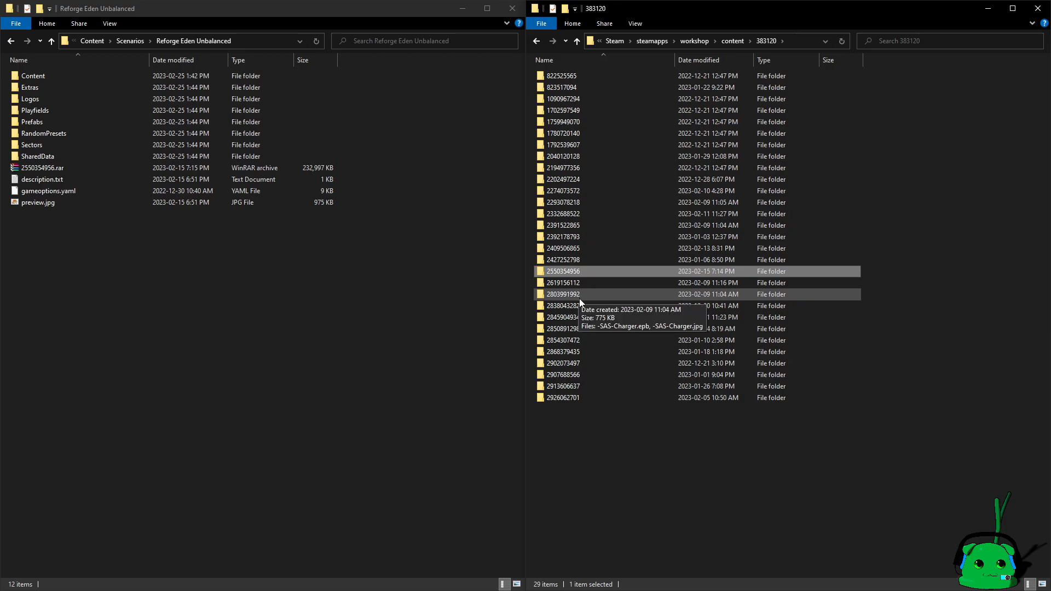
double_click(563, 306)
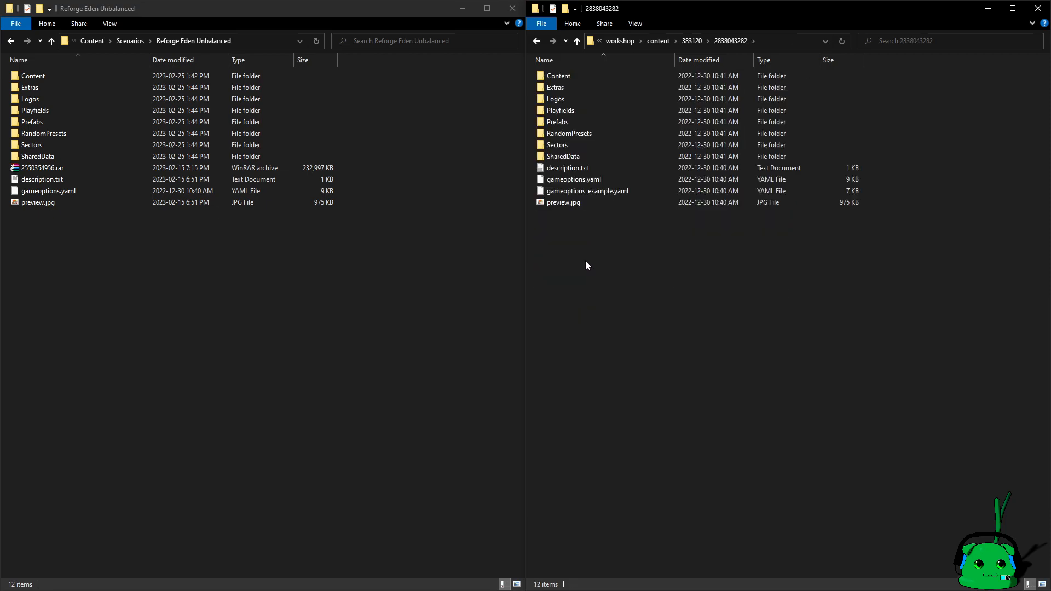
click(556, 98)
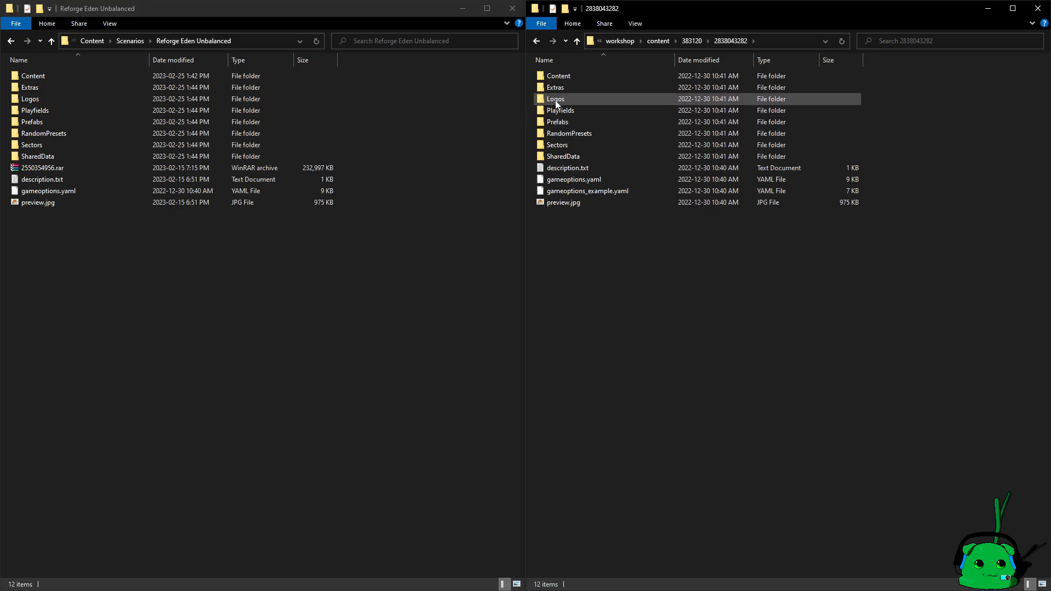
click(573, 222)
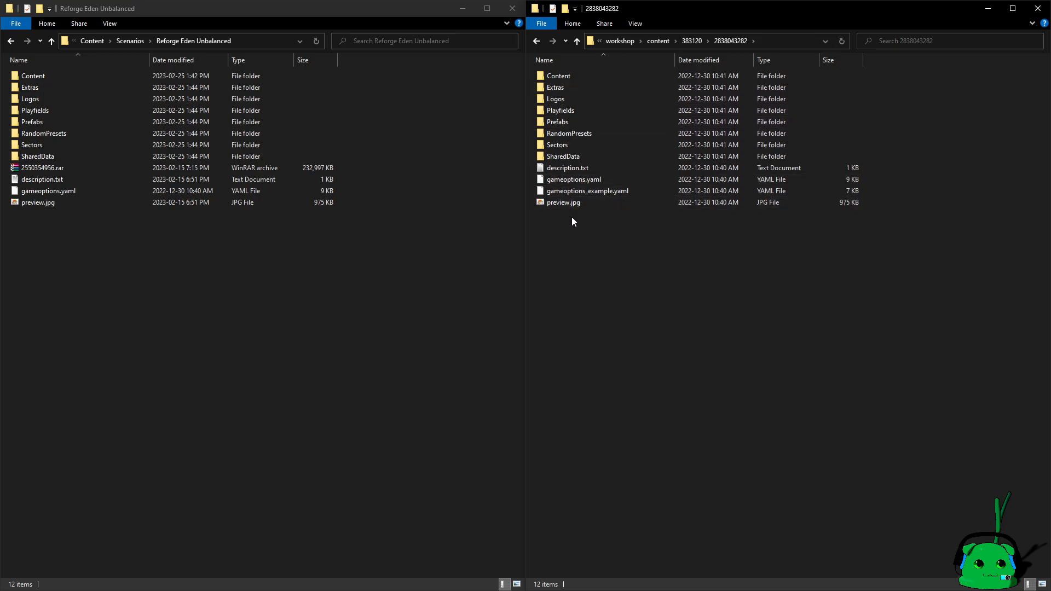